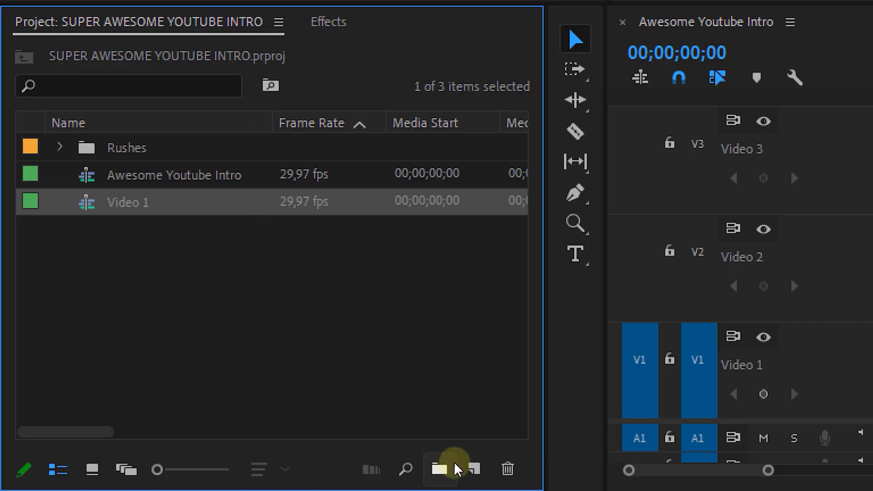
# Create a new adjustment layer from the Project panel's New Item menu
pyautogui.click(474, 468)
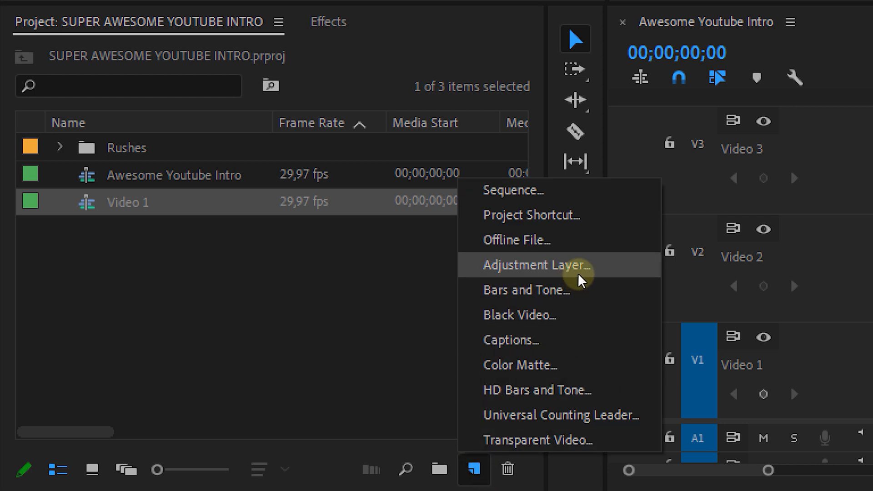
pyautogui.moveTo(572, 280)
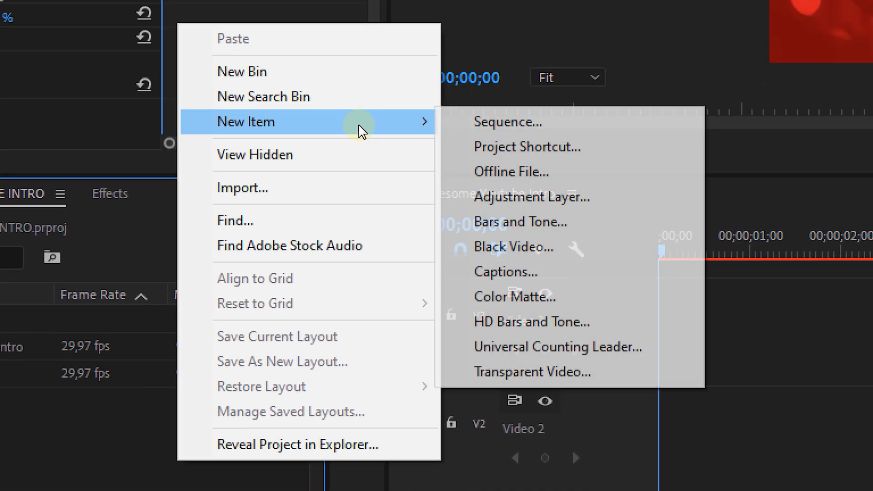
pyautogui.click(530, 197)
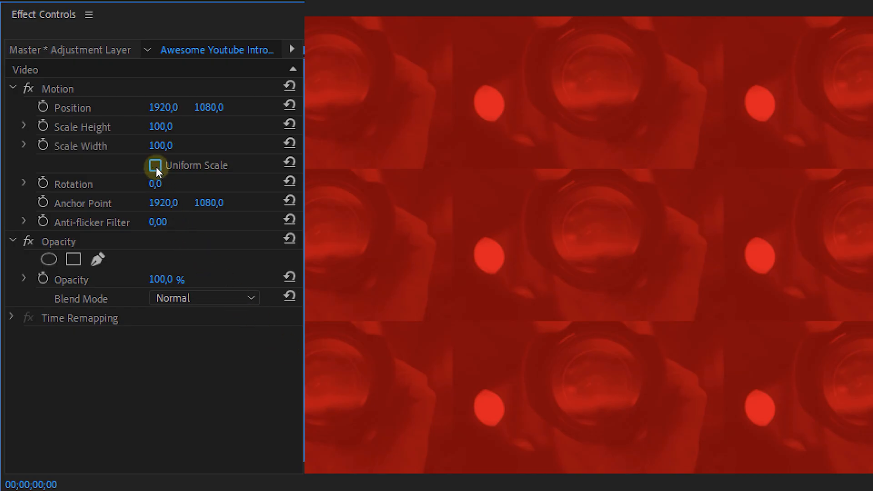
# Scale the adjustment layer to height 15 and width 60 with non-uniform scaling
pyautogui.doubleClick(164, 126)
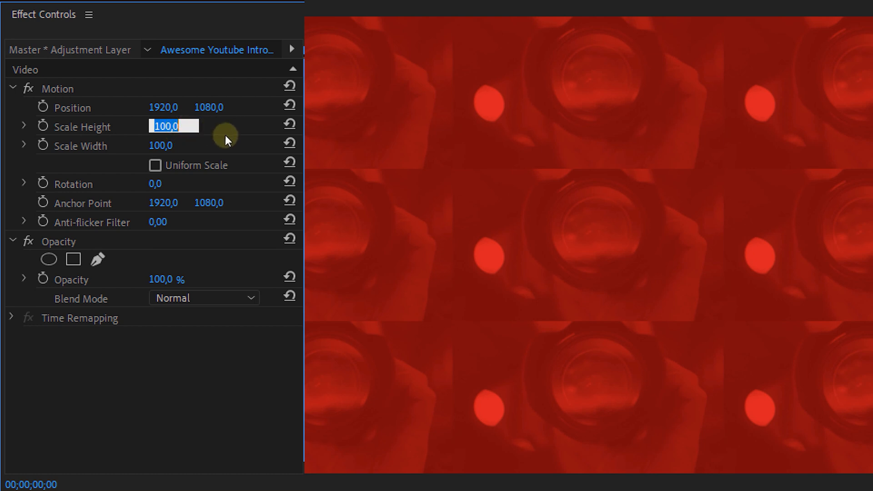
pyautogui.write('15,0')
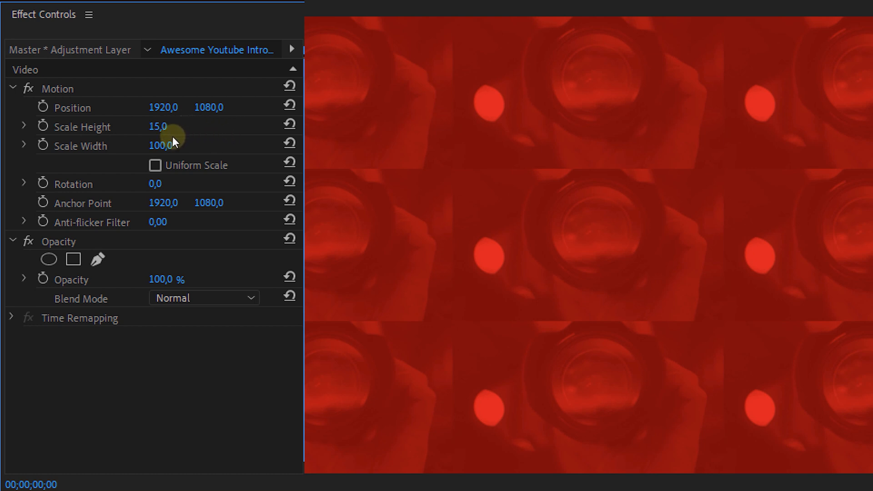
pyautogui.moveTo(172, 145); pyautogui.dragTo(159, 145)
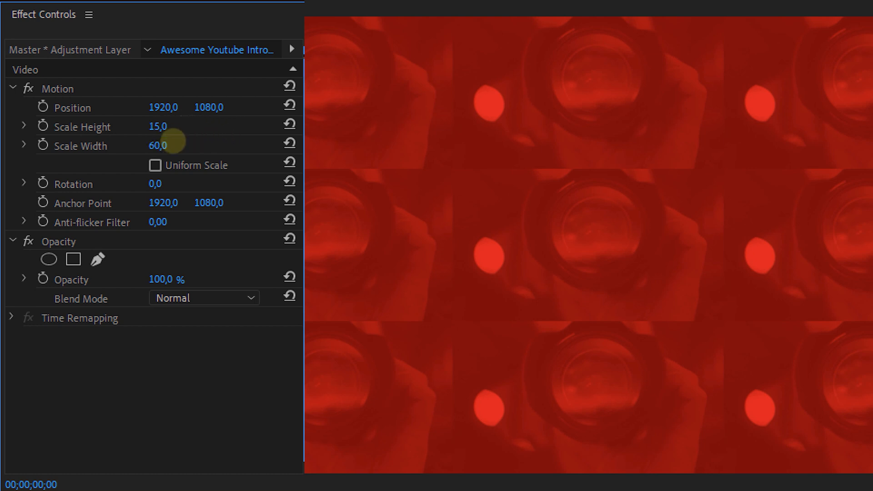